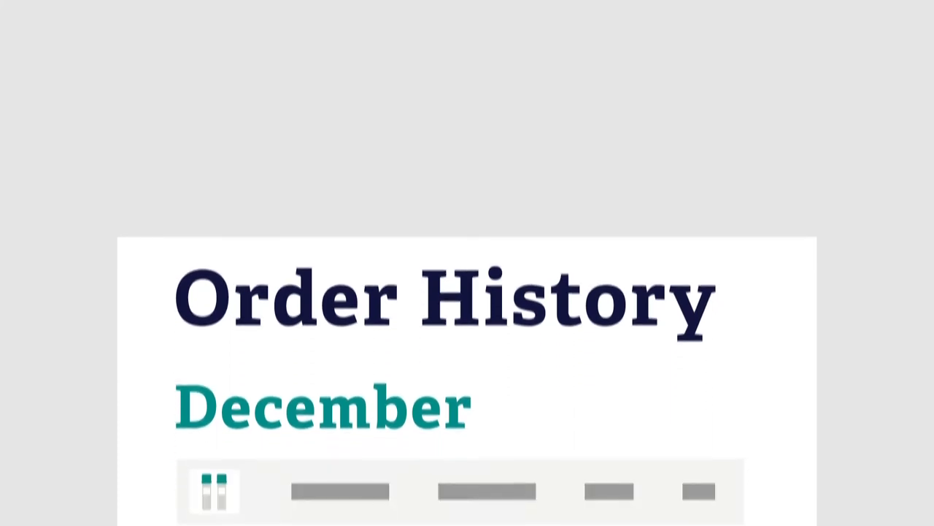
Scroll the Order History from December through November, October and September to May.
{"action": "scroll", "scroll_direction": "down", "scroll_amount": 3}
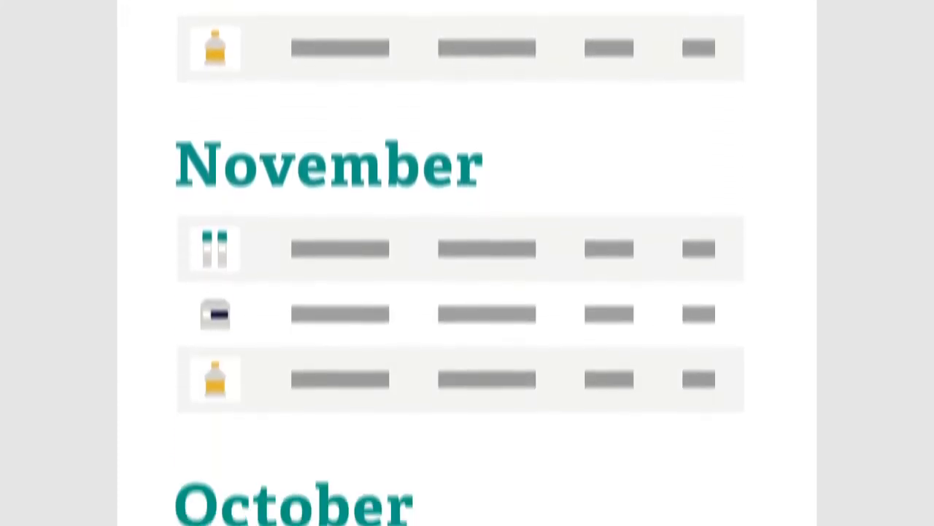
{"action": "scroll", "scroll_direction": "down", "scroll_amount": 3}
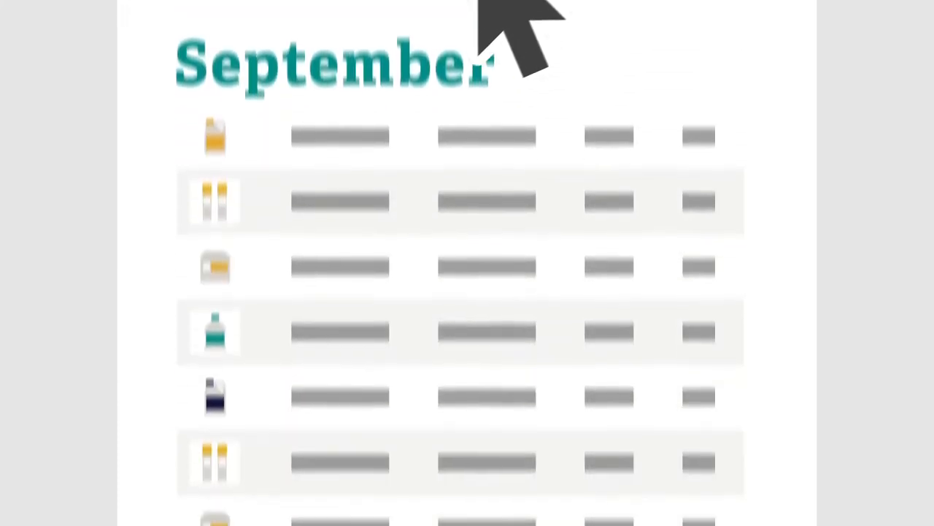
{"action": "scroll", "scroll_direction": "up", "scroll_amount": 3}
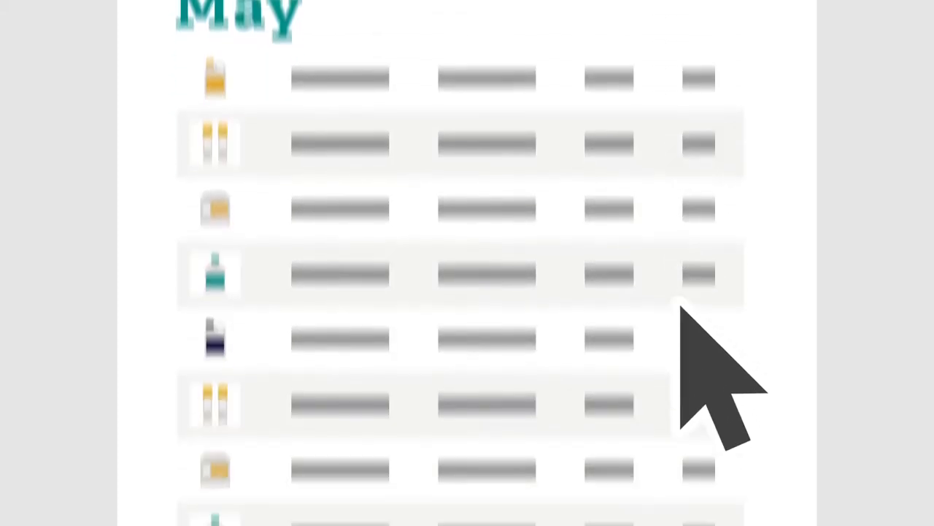
{"action": "scroll", "scroll_direction": "down", "scroll_amount": 3}
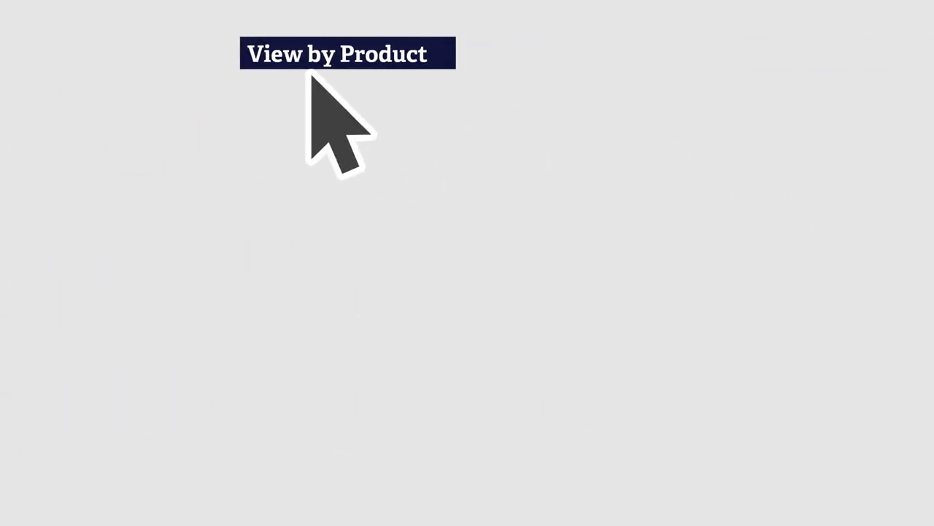
Switch to View by Product to show Purchase History, then export that list.
{"action": "left_click", "coordinate": [348, 53]}
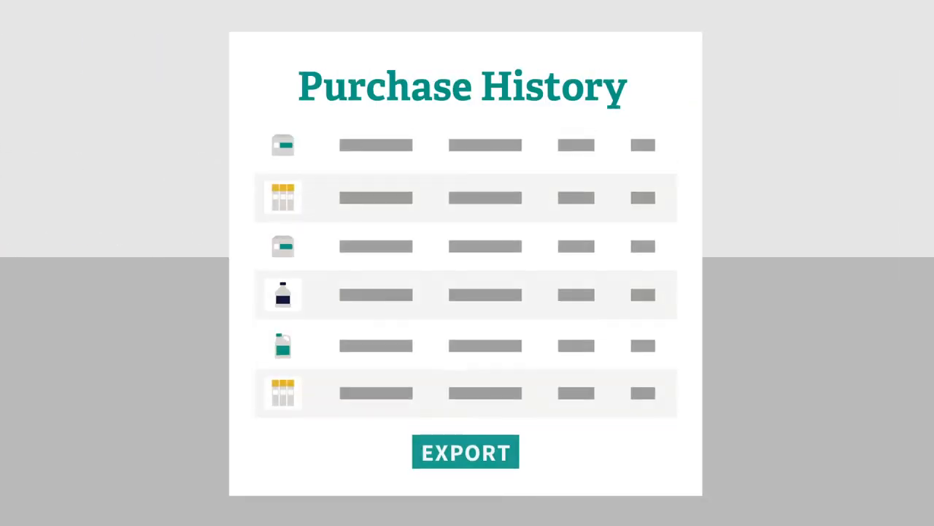
{"action": "left_click", "coordinate": [465, 451]}
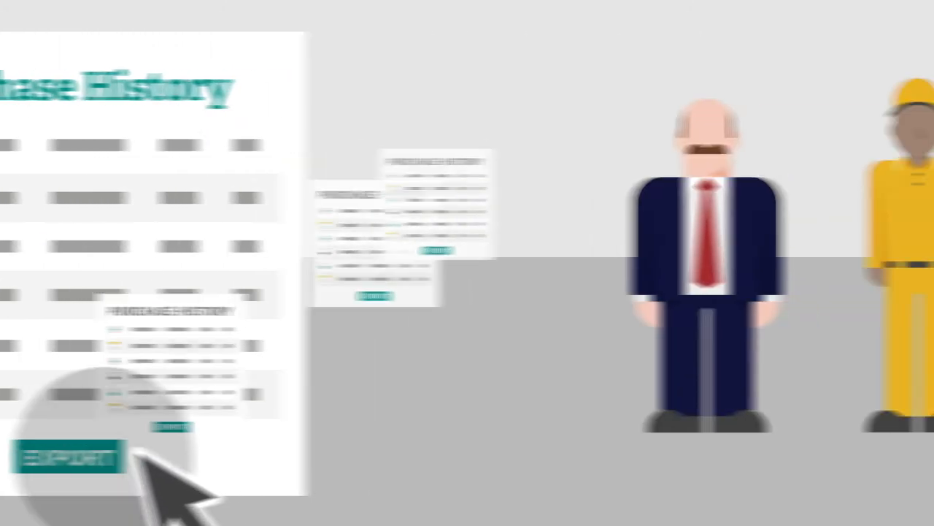